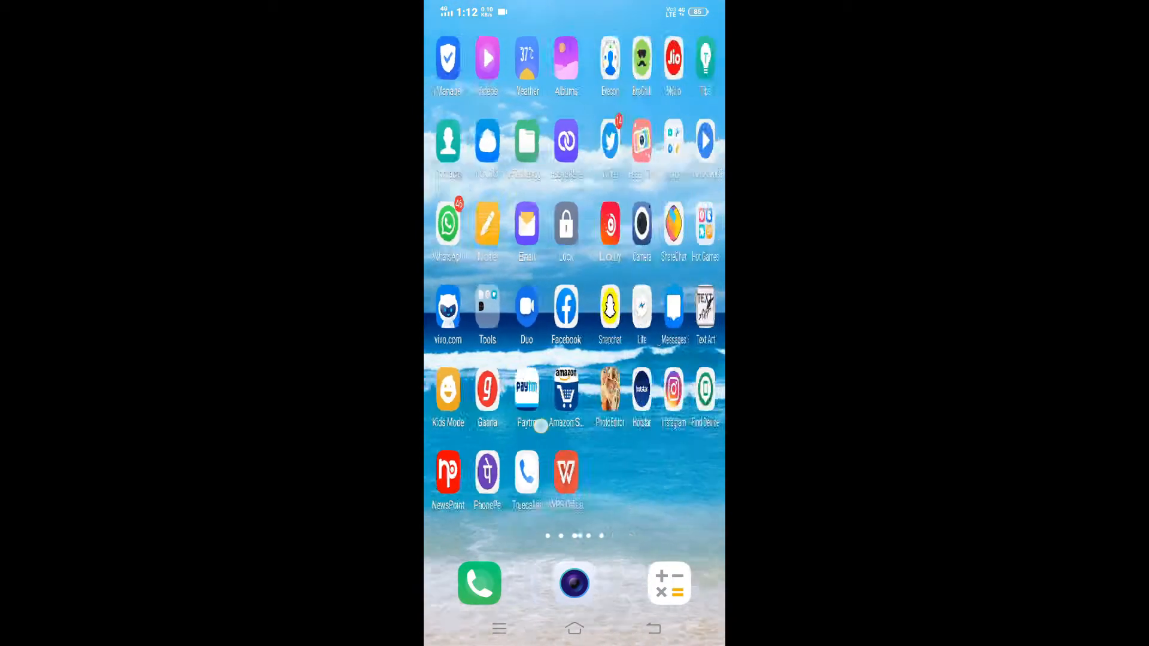
- Swipe the home screen back to the main page with Play Store and Settings
scroll(left, 3)
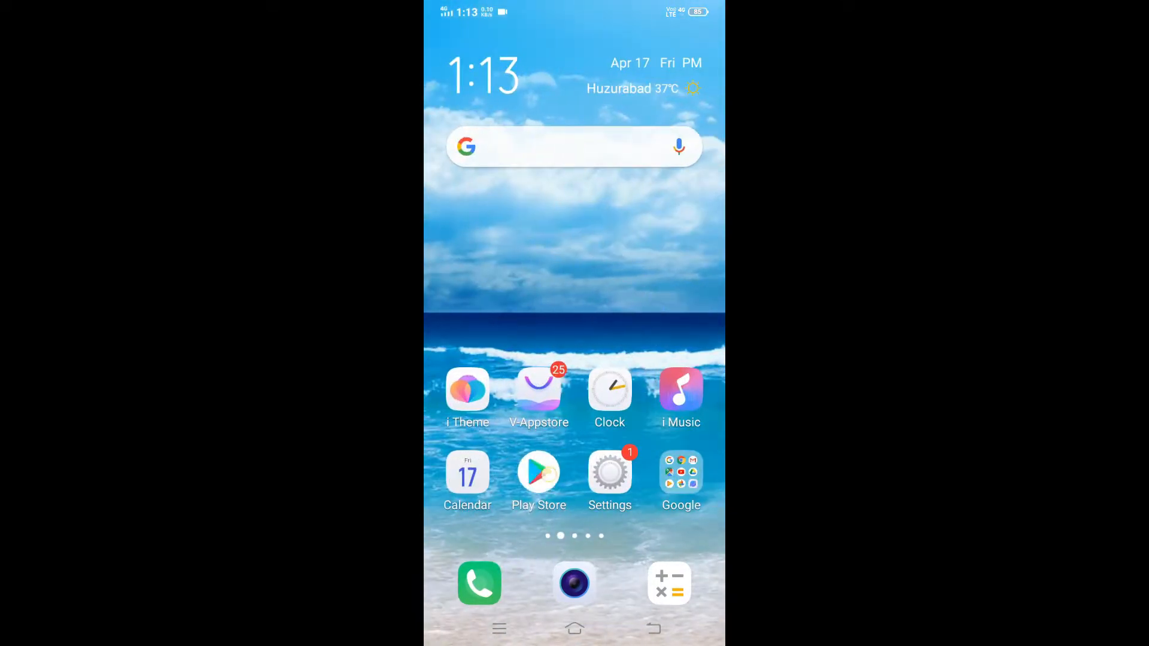
- Find DiskDigger photo recovery in Play Store and start installing it
click(538, 471)
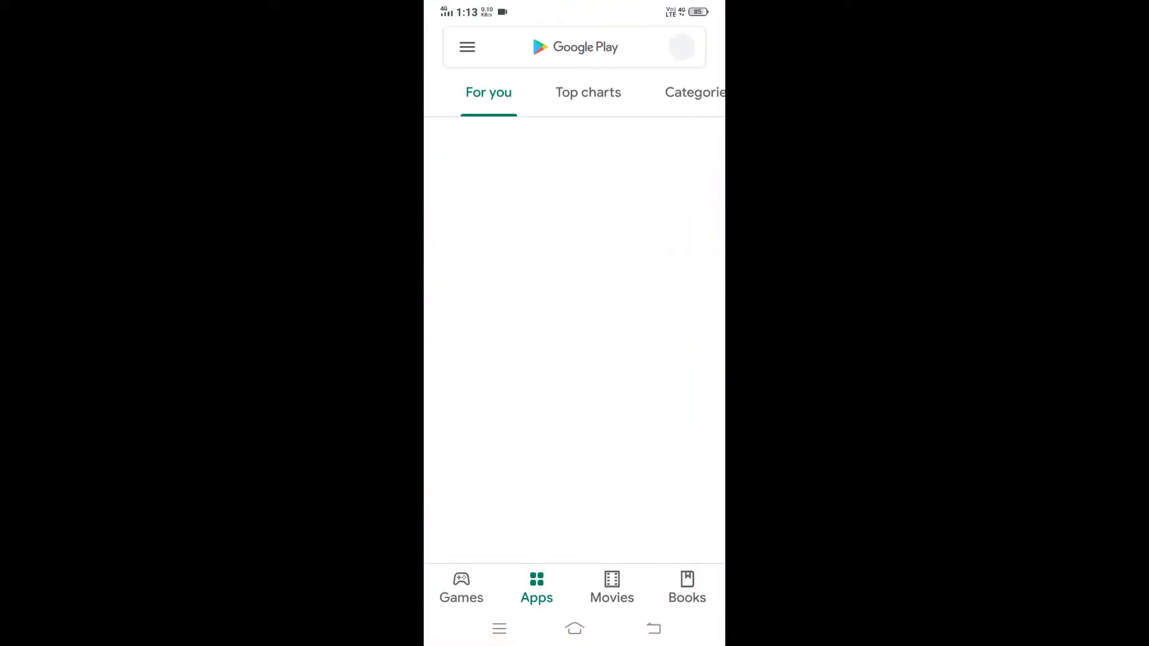
text(di)
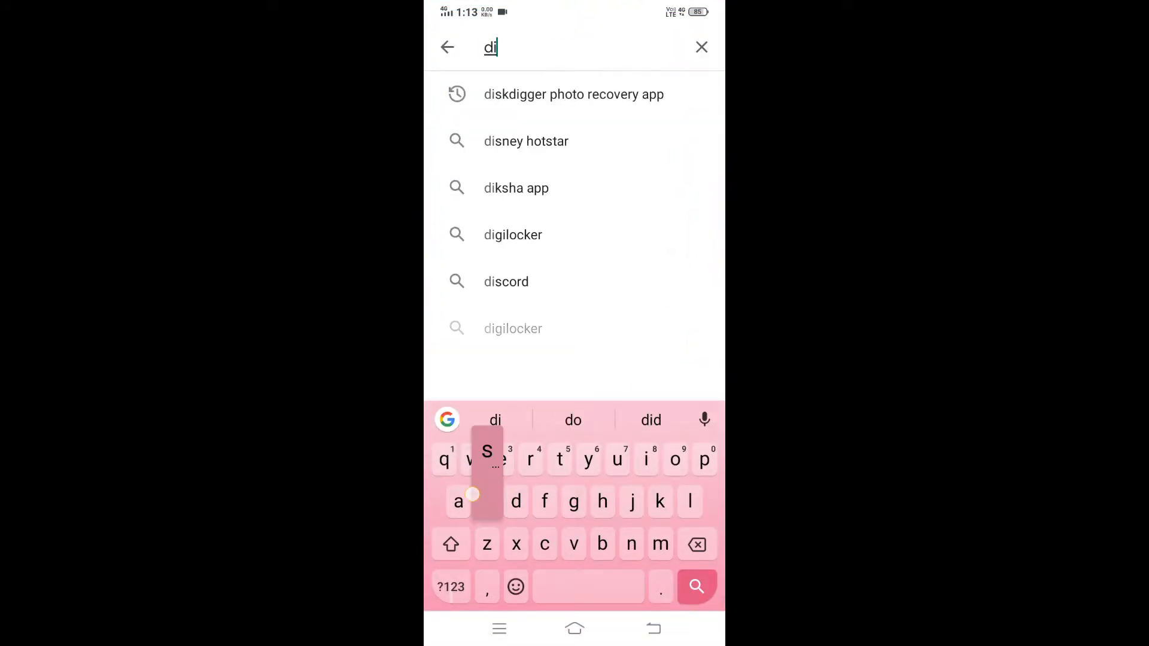
click(573, 94)
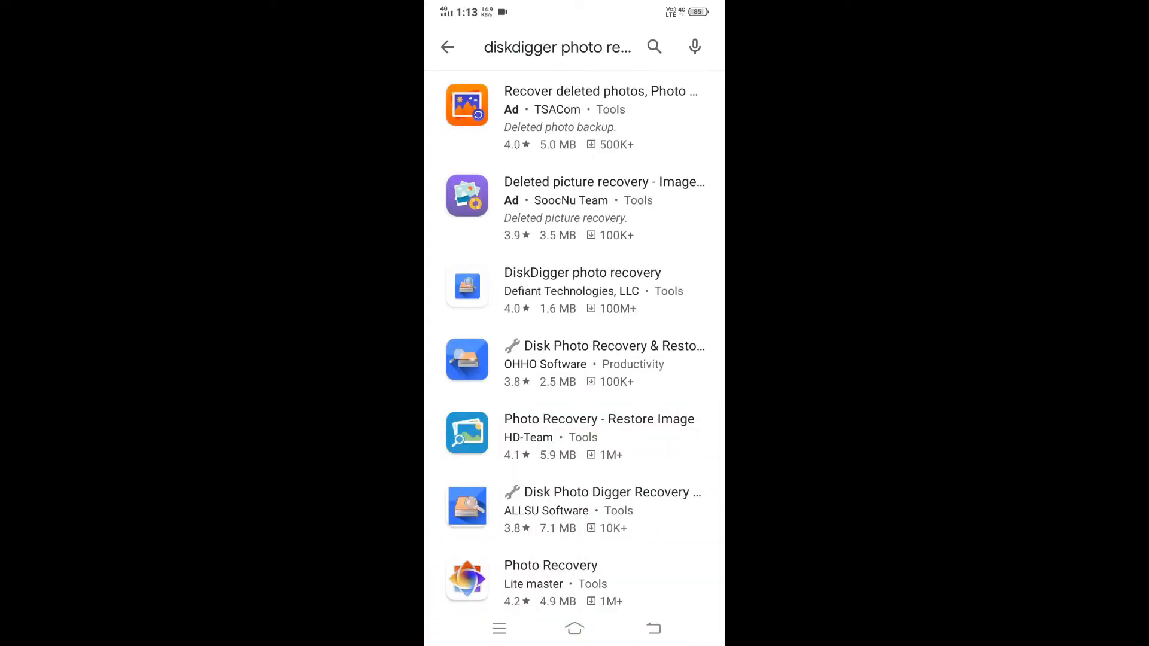
click(587, 290)
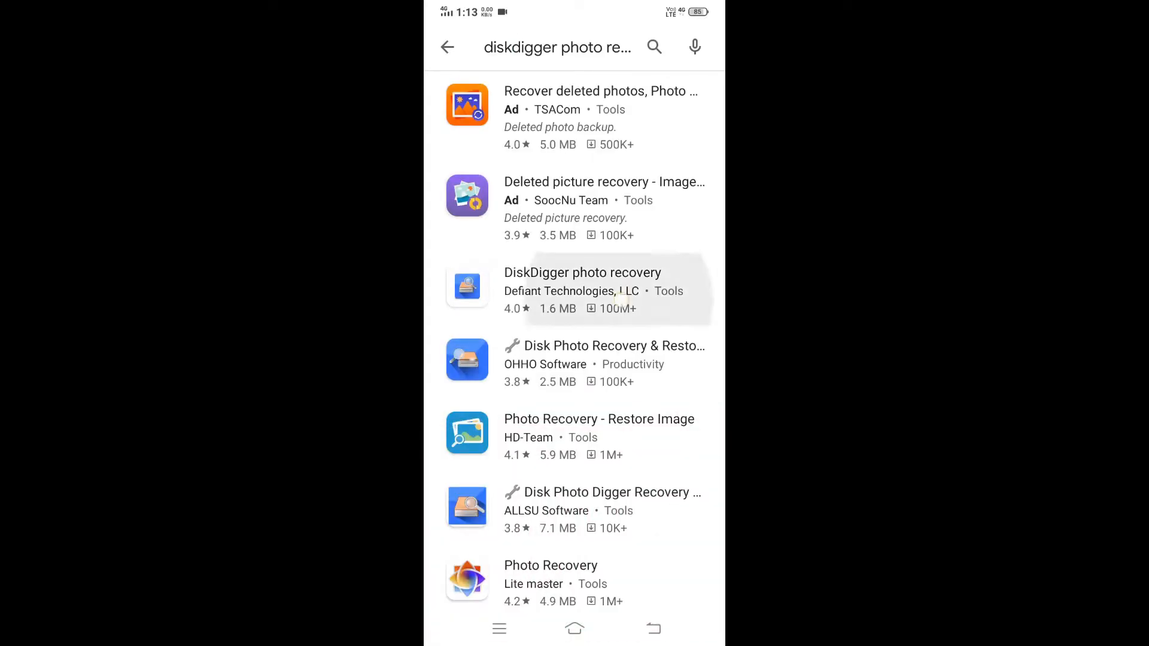
click(581, 289)
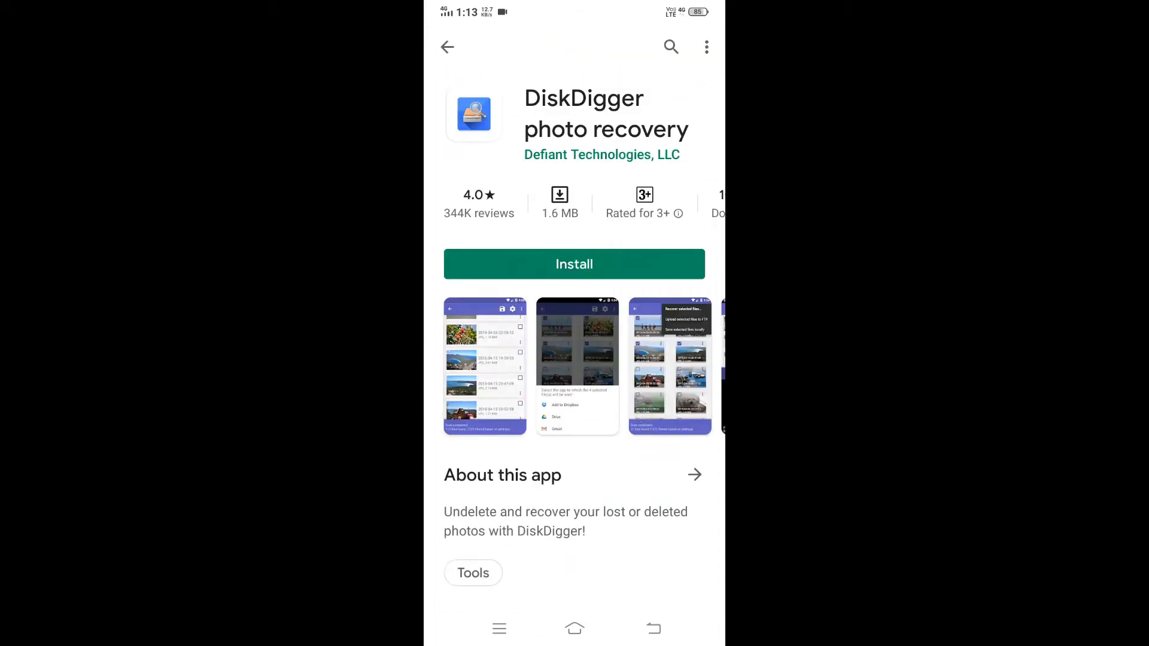
click(573, 263)
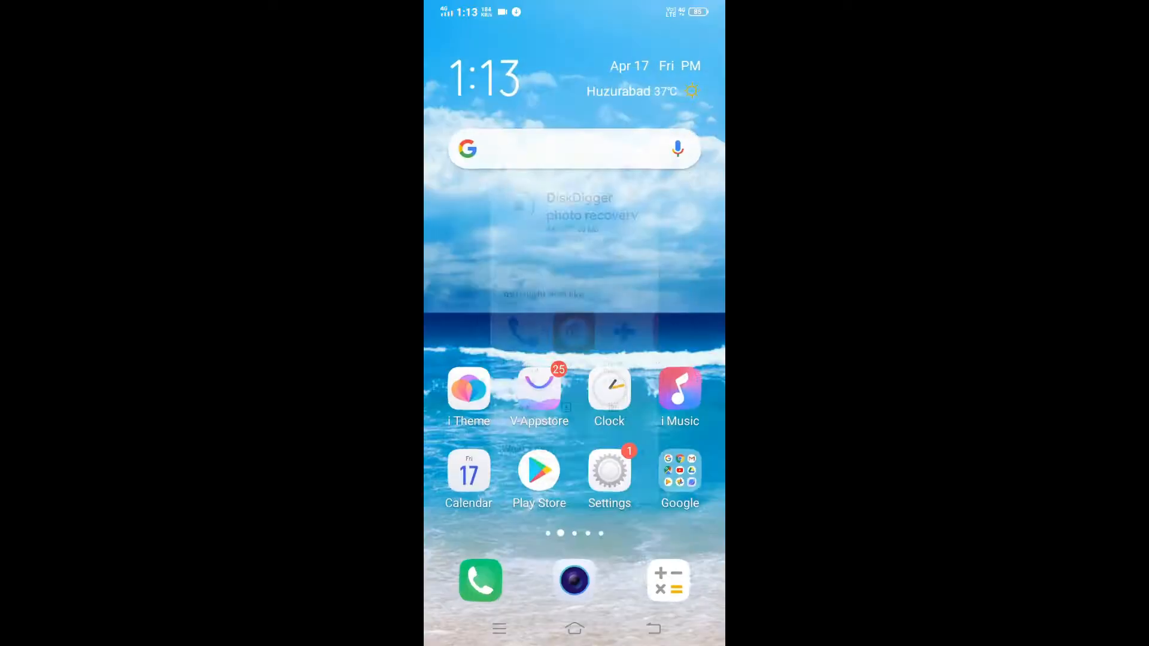
- Create a new folder named 'diskdigger' in File Manager's local files
scroll(left, 3)
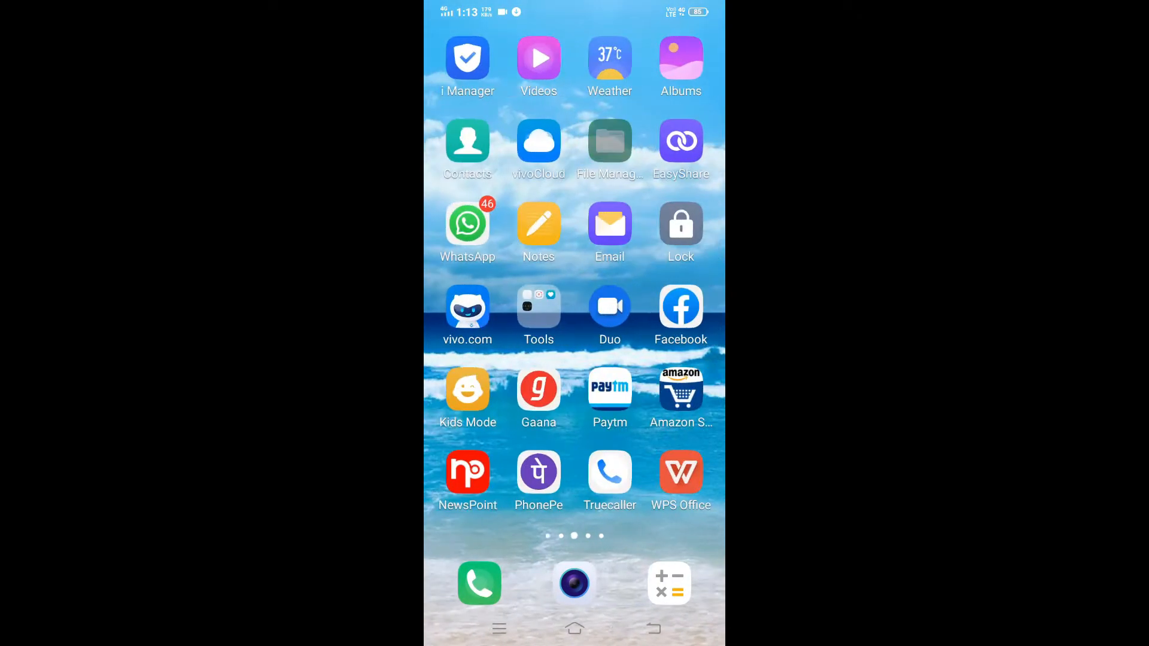
click(609, 142)
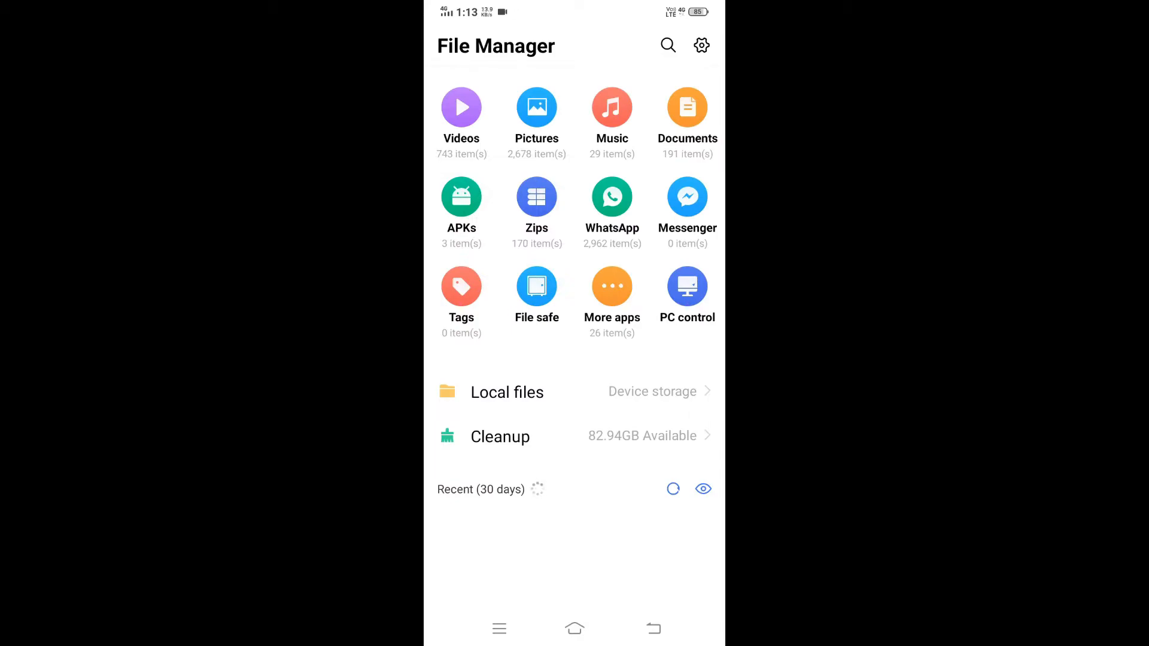
click(507, 392)
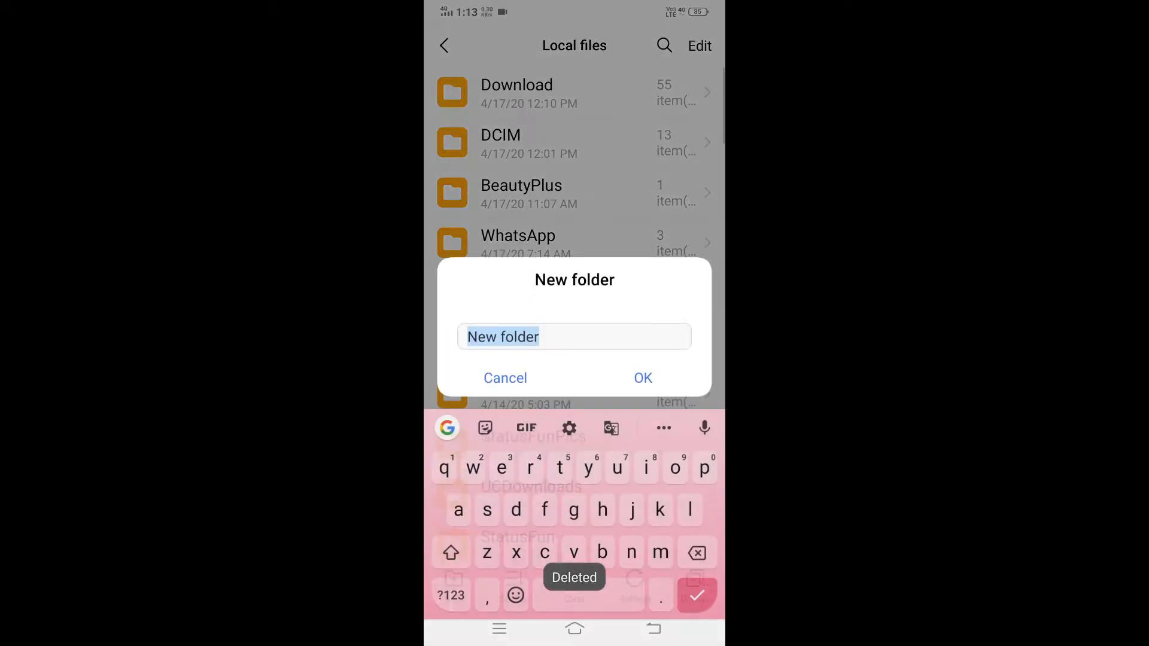
text(dis)
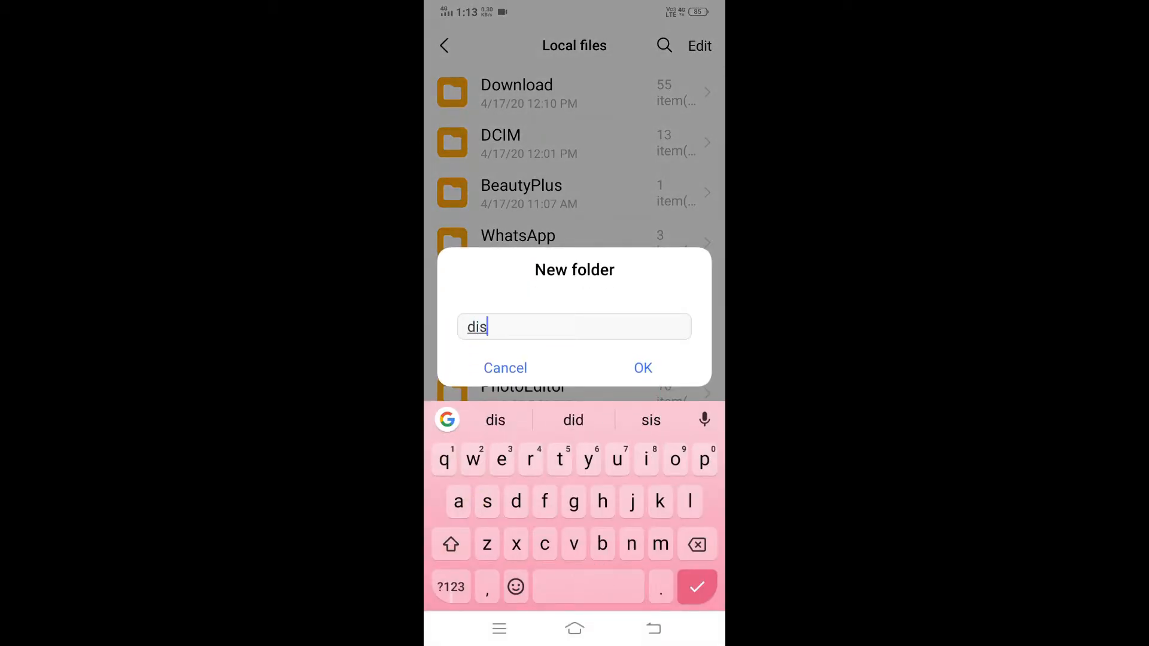
text(kdigger)
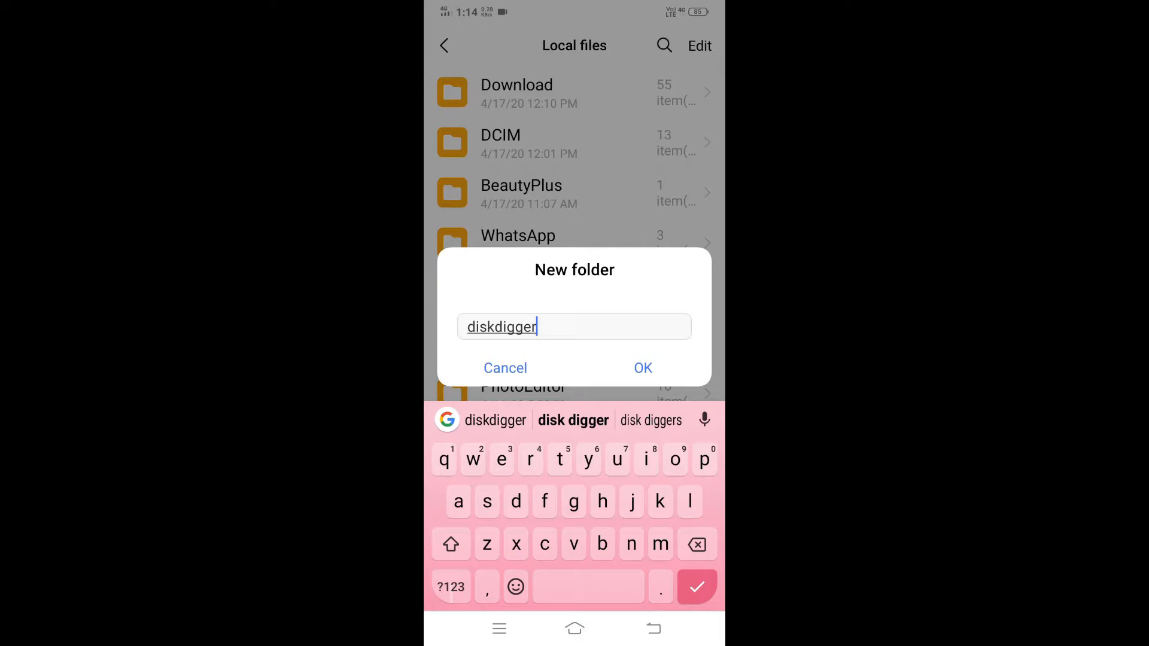
click(643, 367)
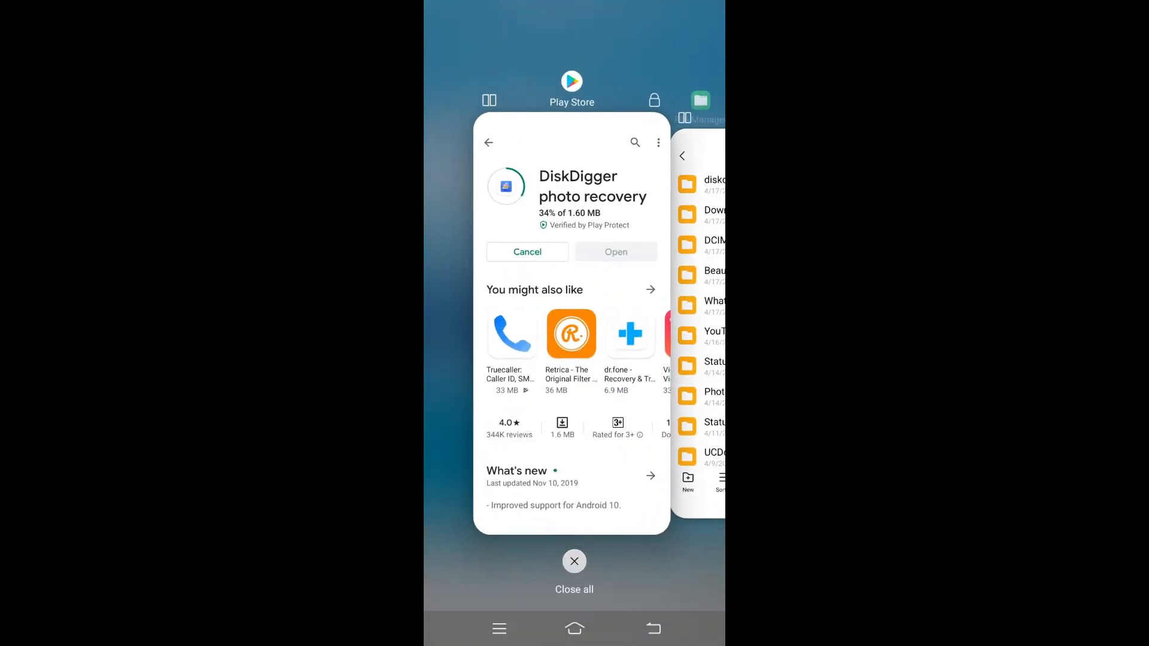
- Return home and launch the newly installed DiskDigger app
click(573, 561)
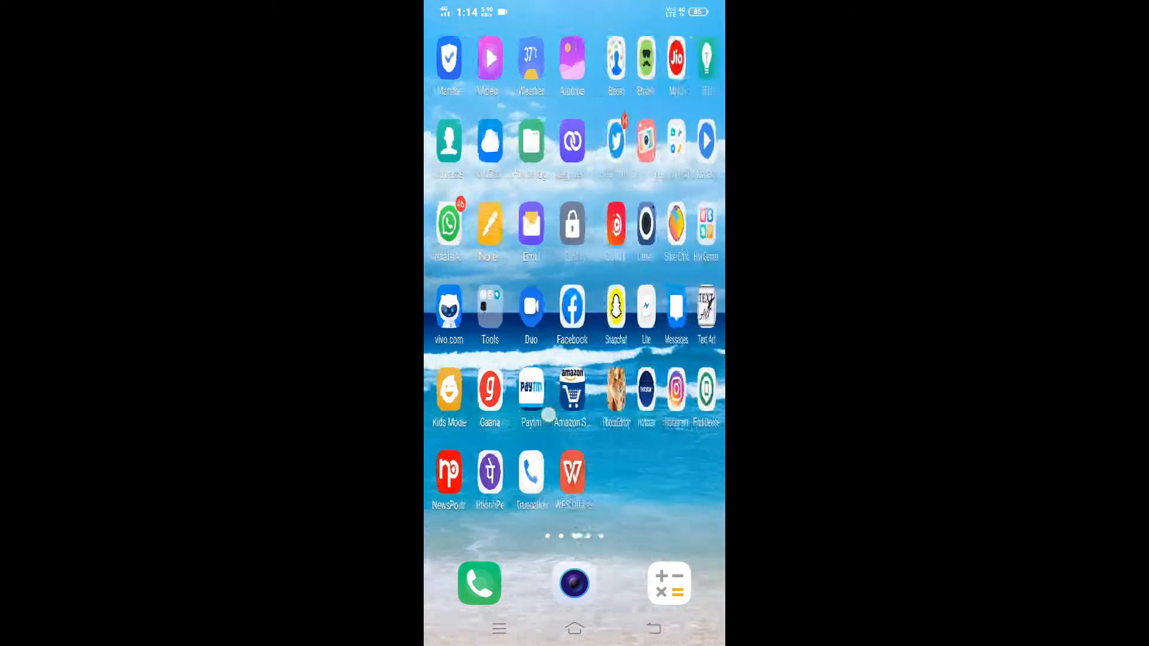
scroll(left, 3)
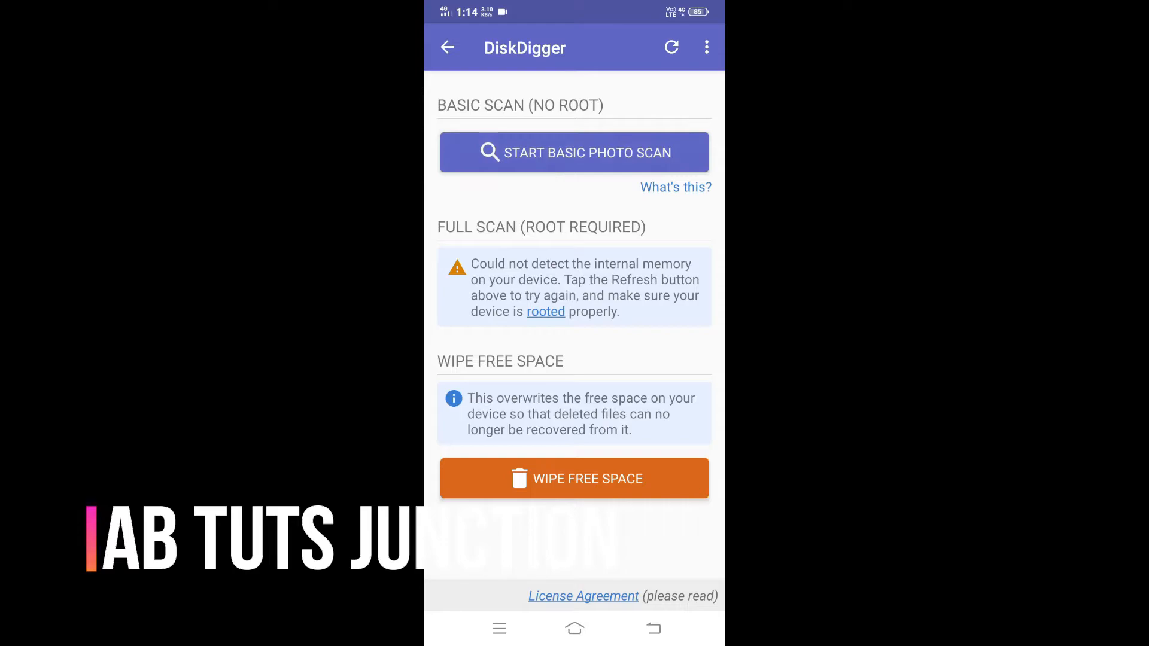
- Start a basic photo scan and allow DiskDigger access to photos and files
click(573, 152)
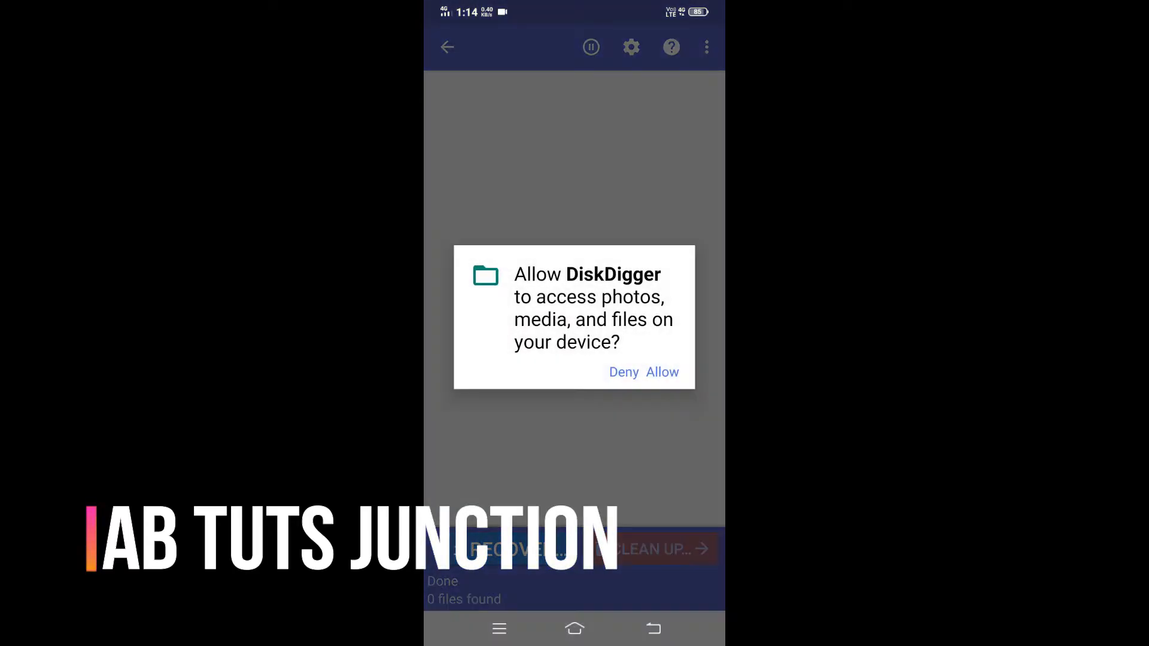
click(660, 373)
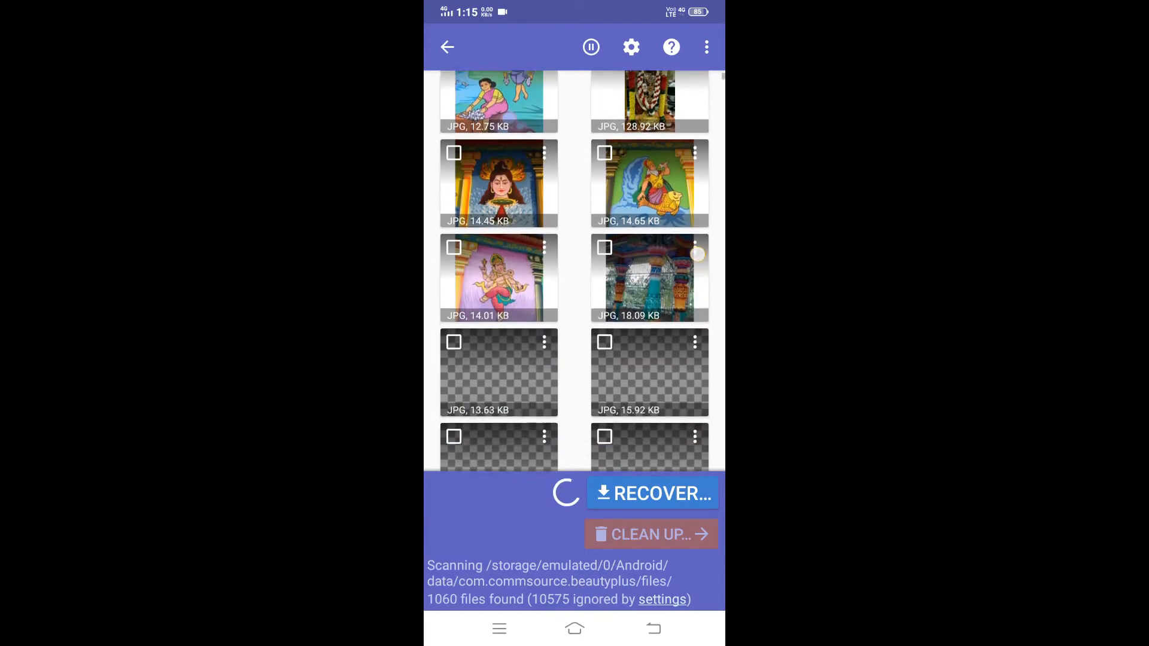
- Browse the scan results, check several JPG thumbnails and begin recovering them
scroll(down, 3)
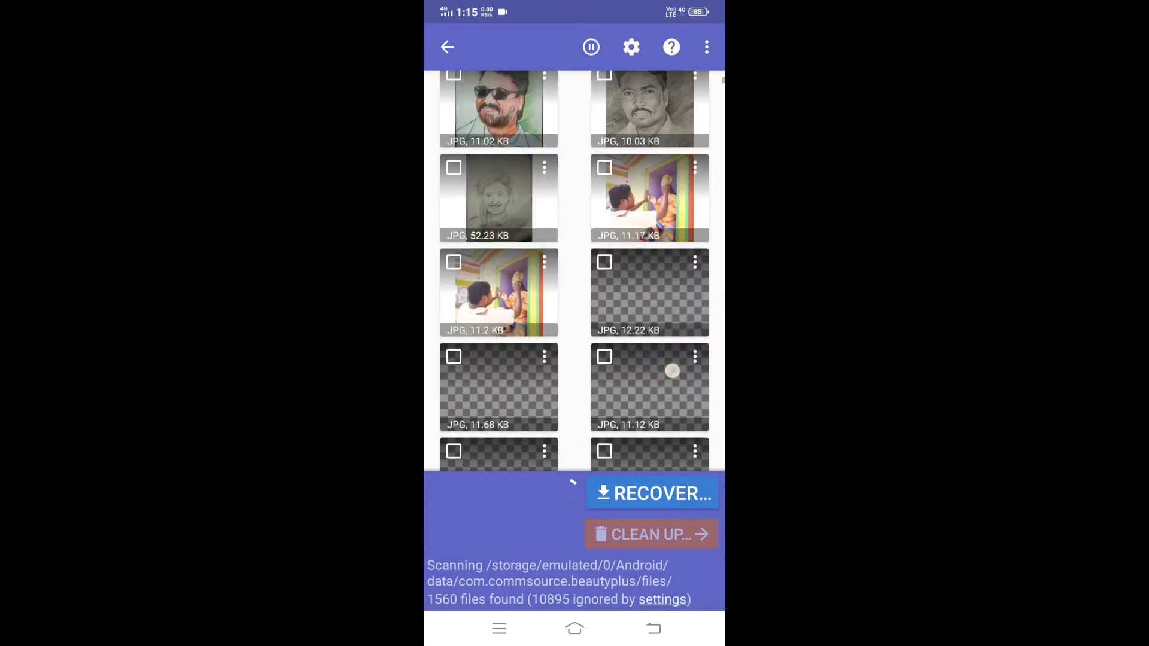
scroll(down, 3)
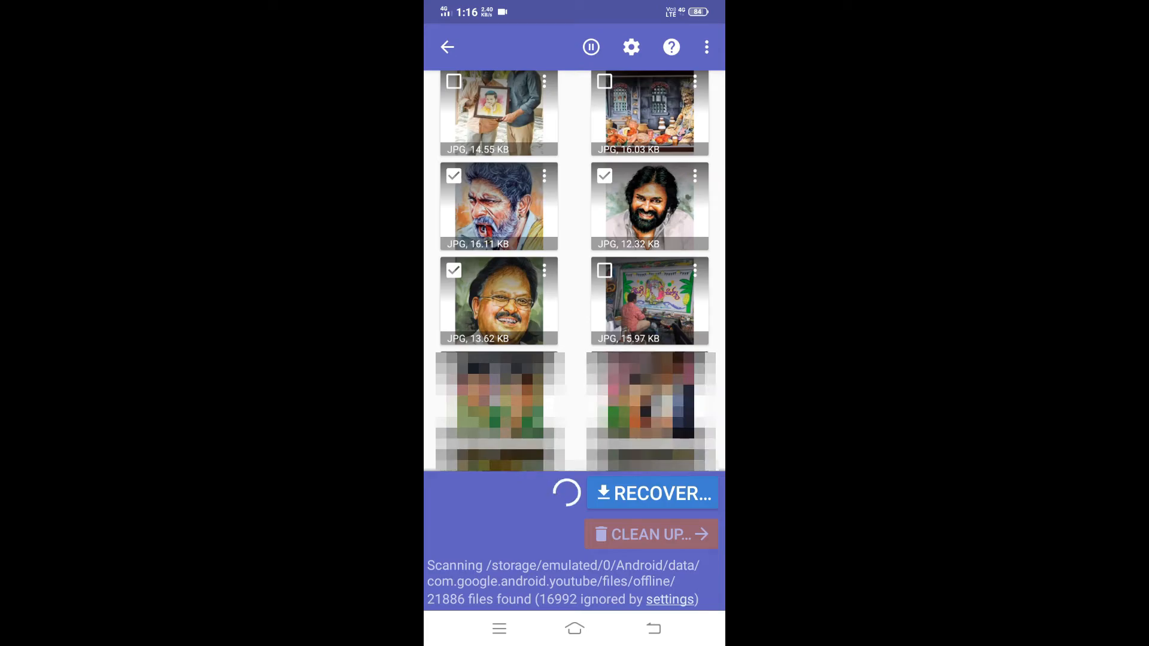
click(651, 492)
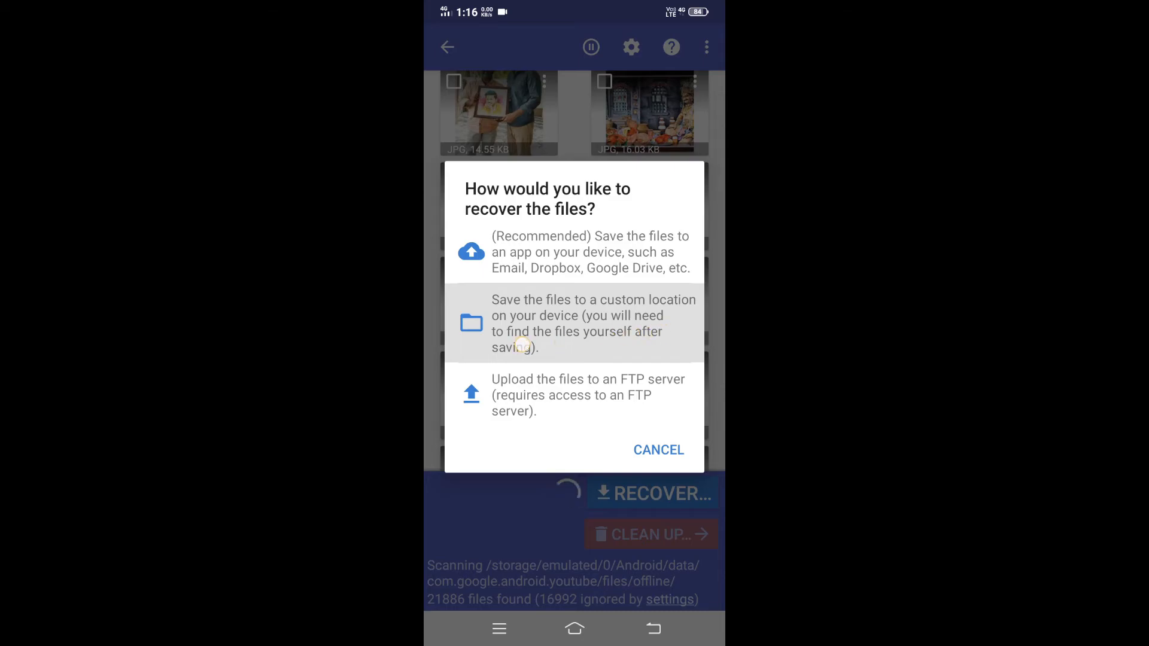
- Save the five checked photos to a custom location, the 'diskdigger' folder
click(573, 323)
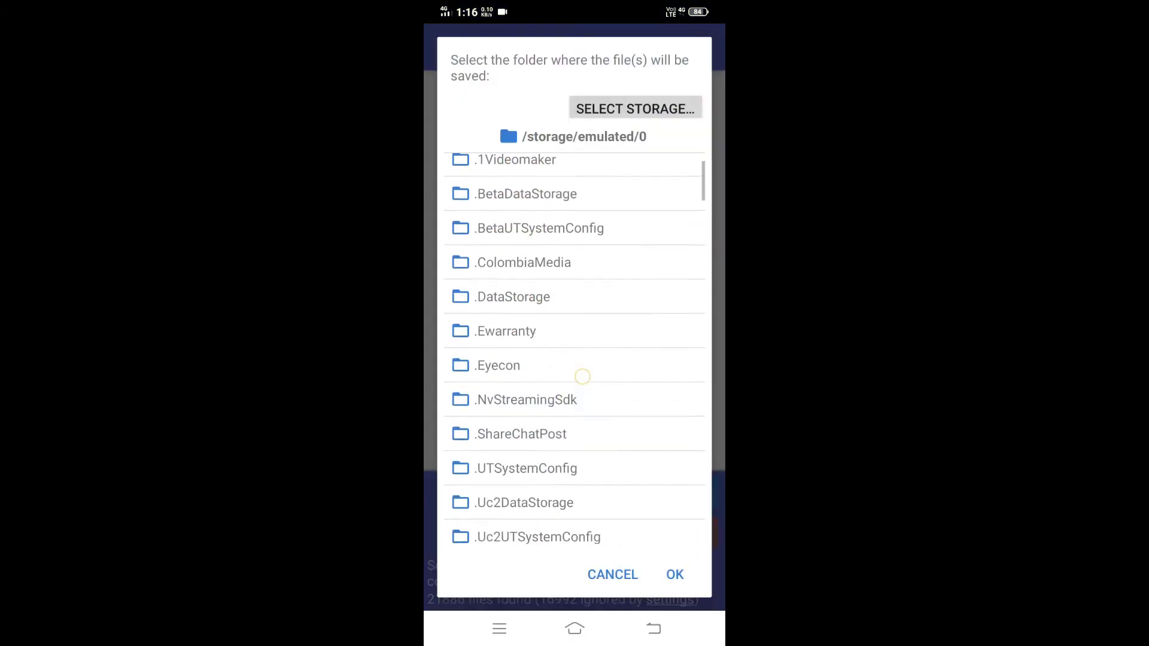
scroll(down, 3)
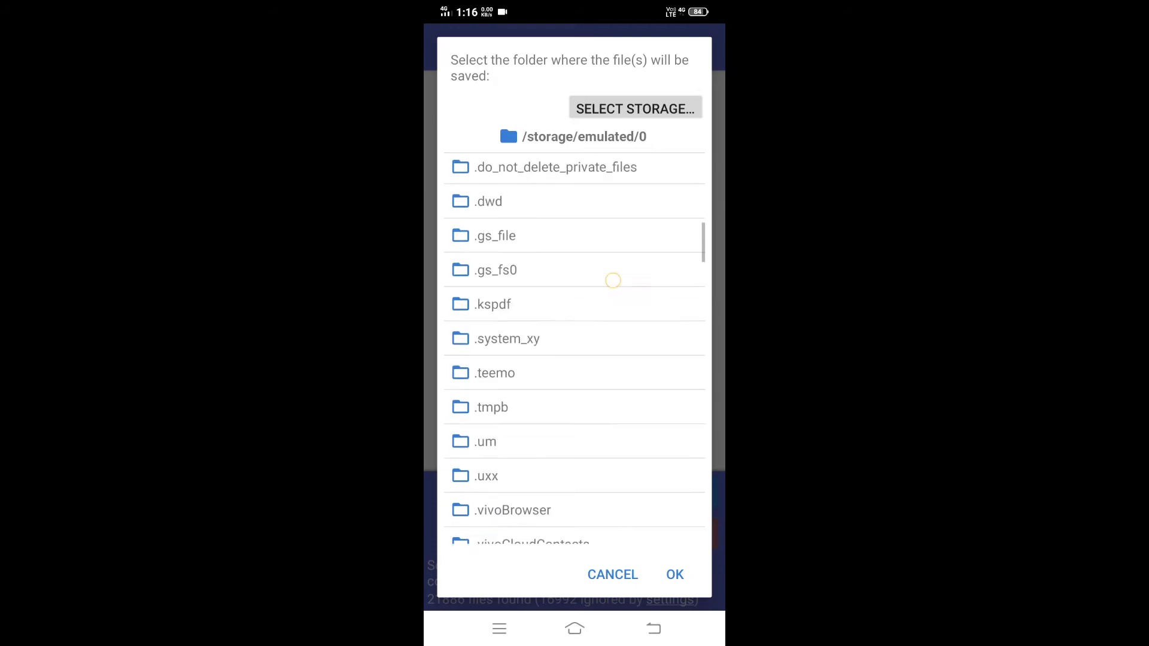
scroll(down, 3)
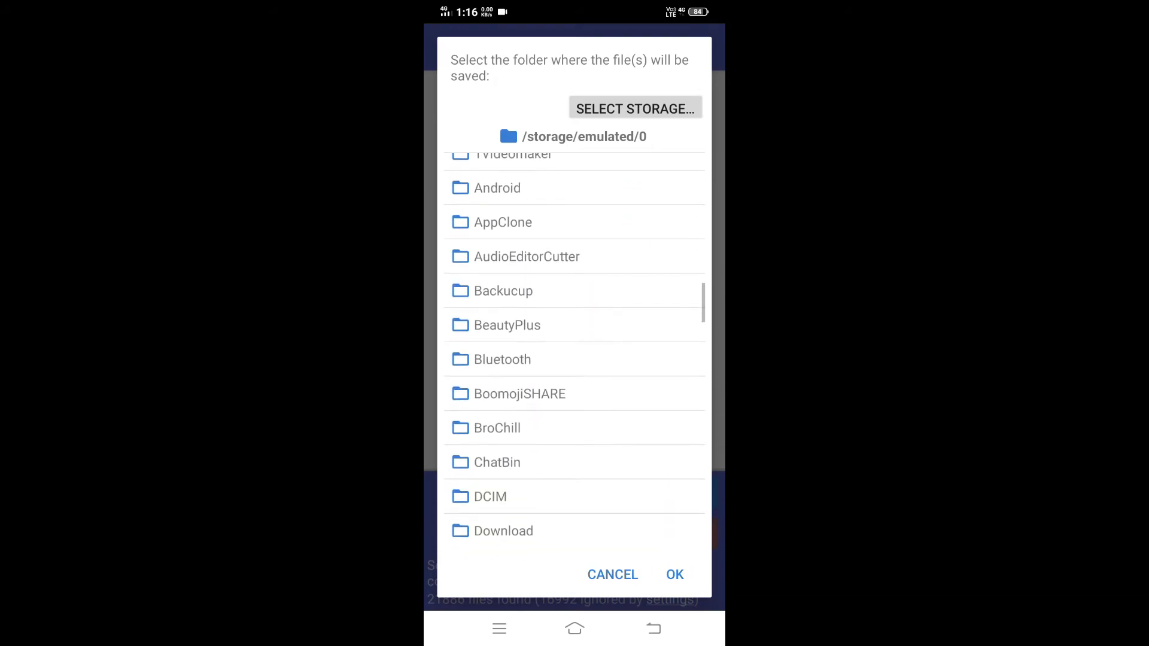
scroll(down, 3)
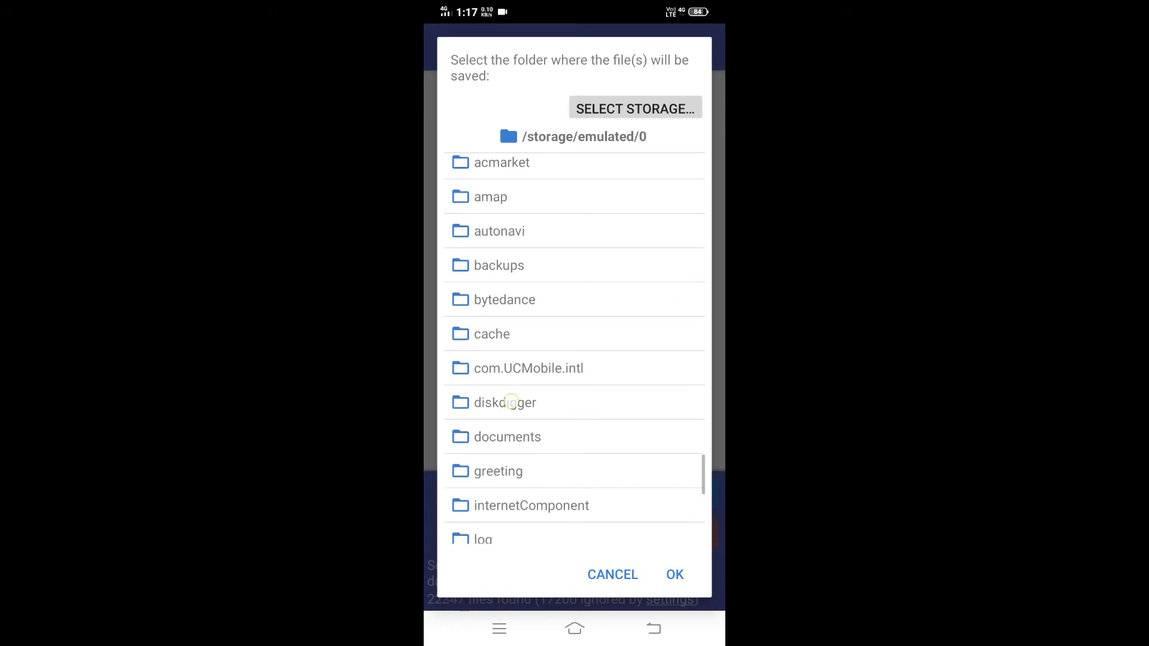
click(503, 402)
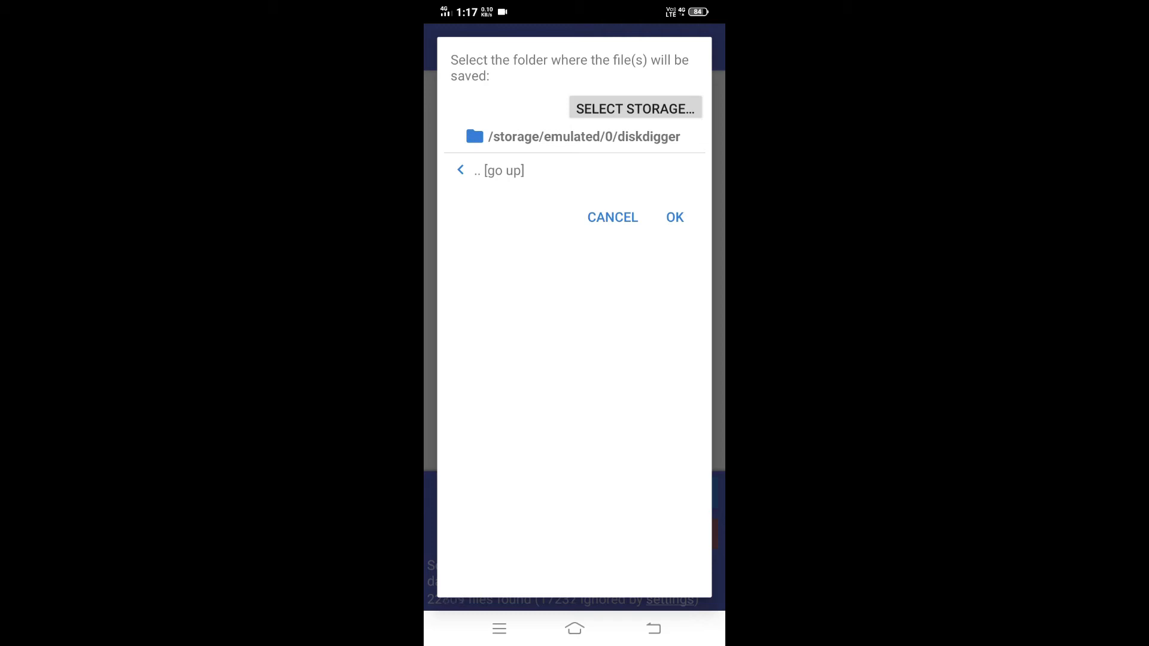
click(674, 217)
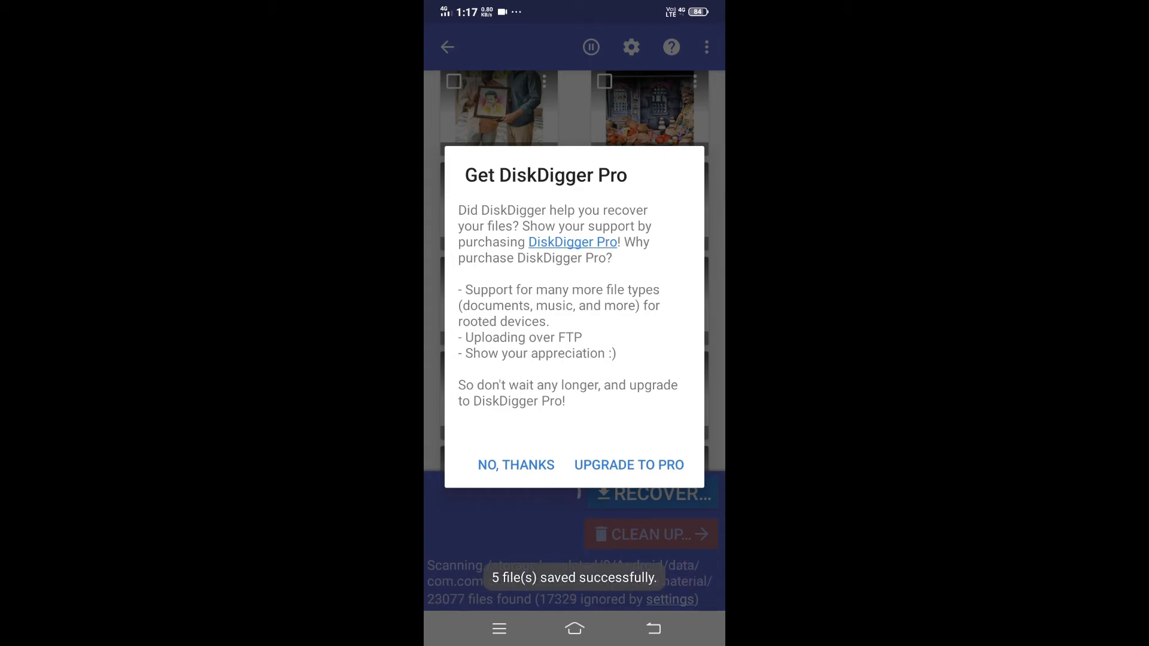
- Decline the upgrade offer and switch to File Manager to check the results
click(514, 464)
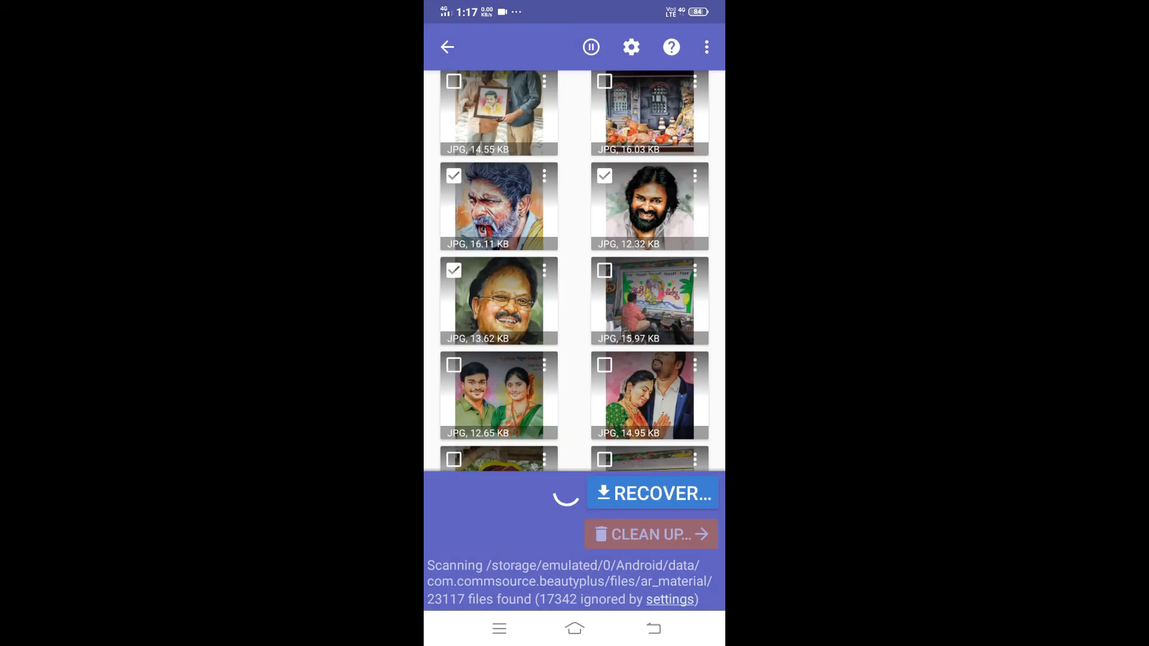
click(573, 628)
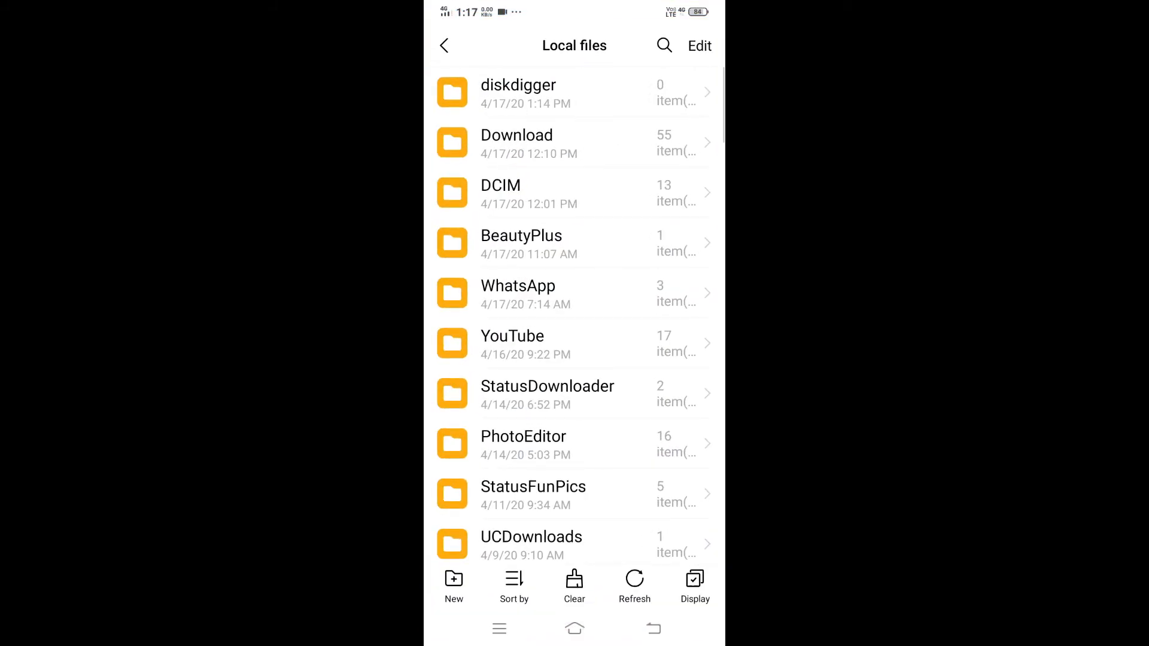
- View a recovered portrait in the 'diskdigger' folder, then dismiss the Recovery complete notification
click(518, 93)
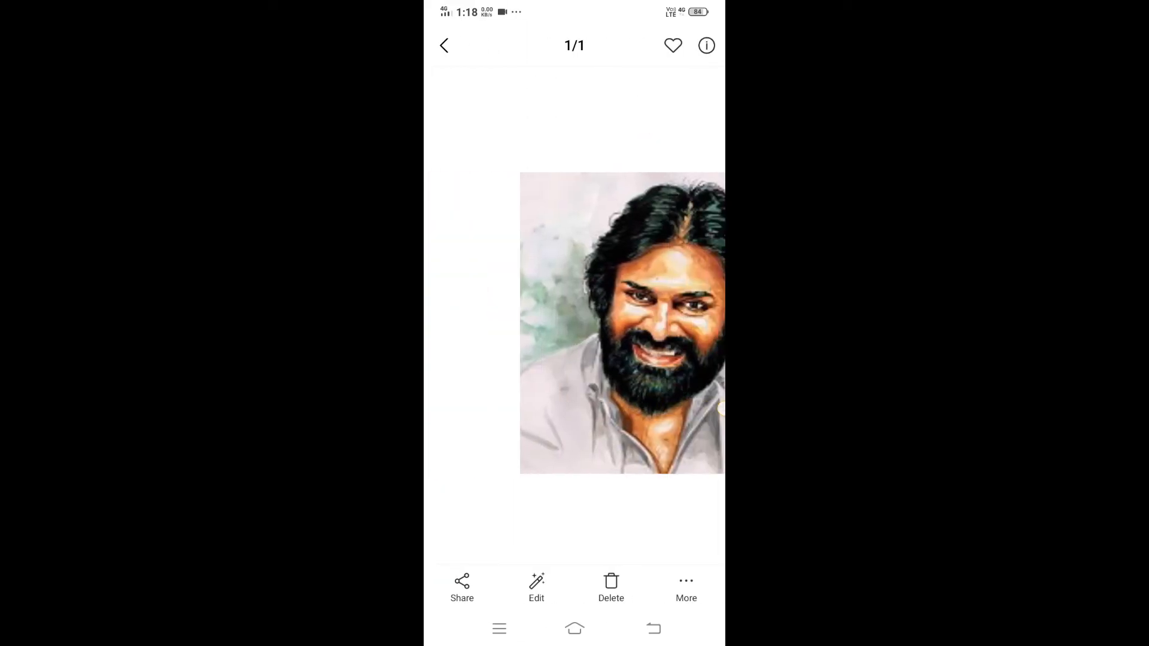
click(575, 628)
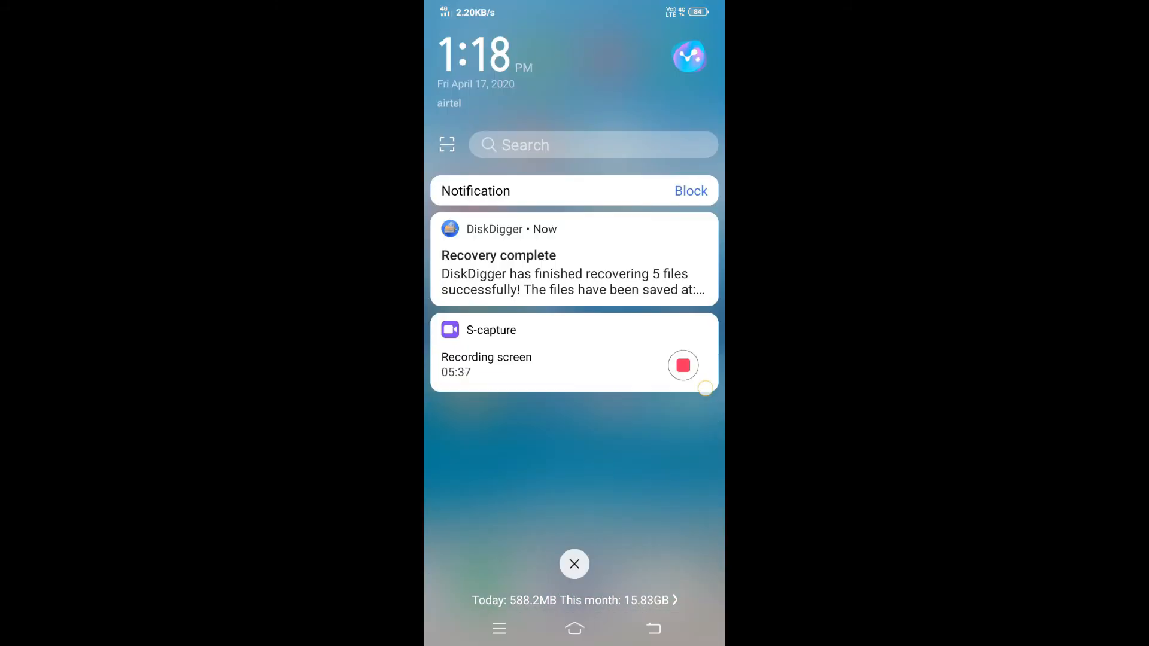
click(574, 563)
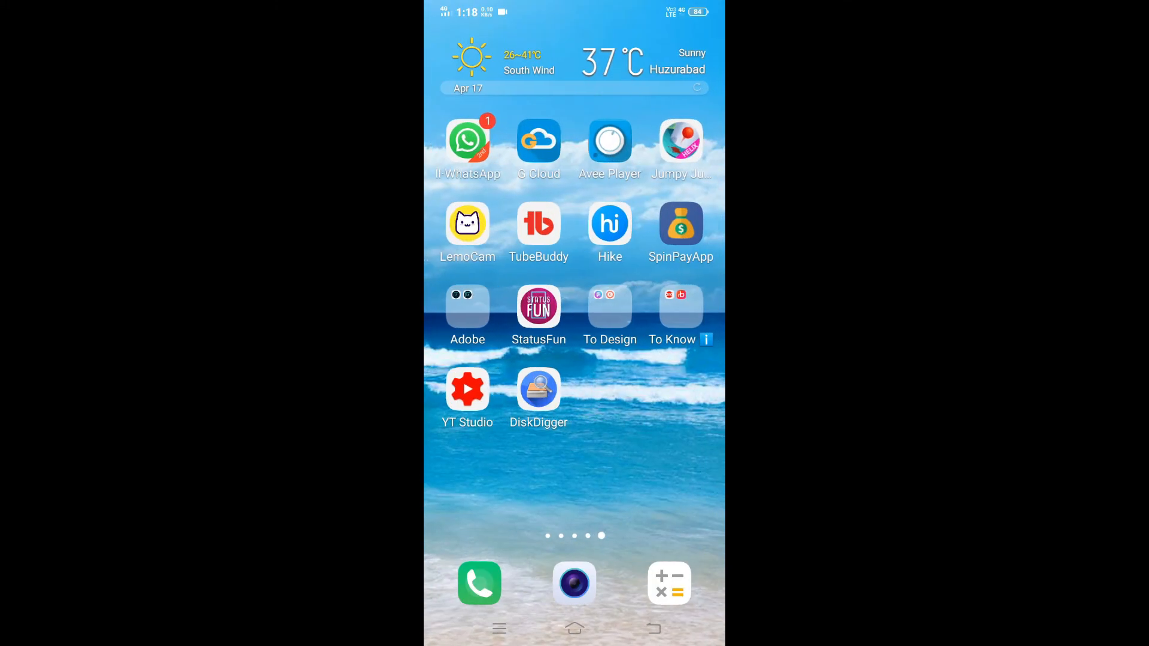